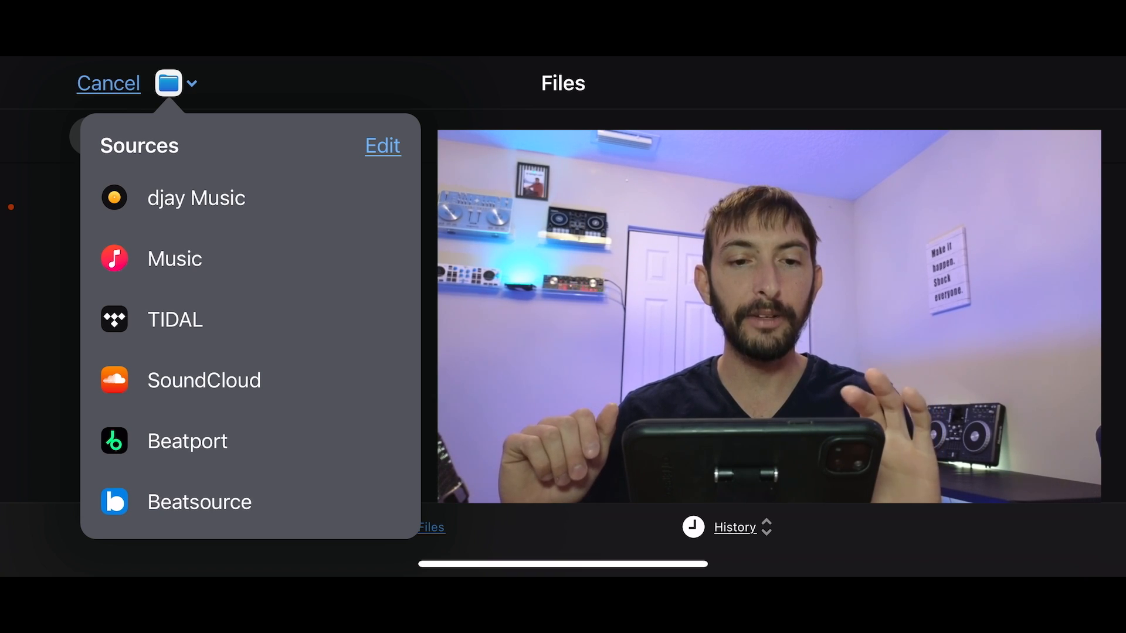
# Switch the library source to TIDAL, browse Videos and Explore, and return to Playlists.
pyautogui.click(175, 319)
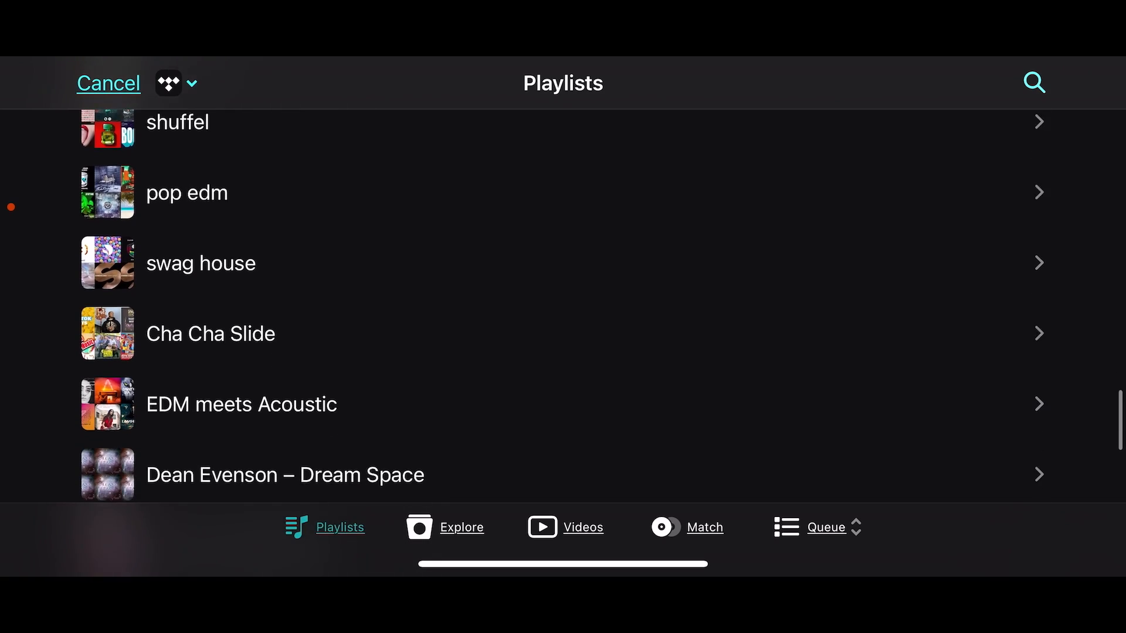
pyautogui.click(564, 527)
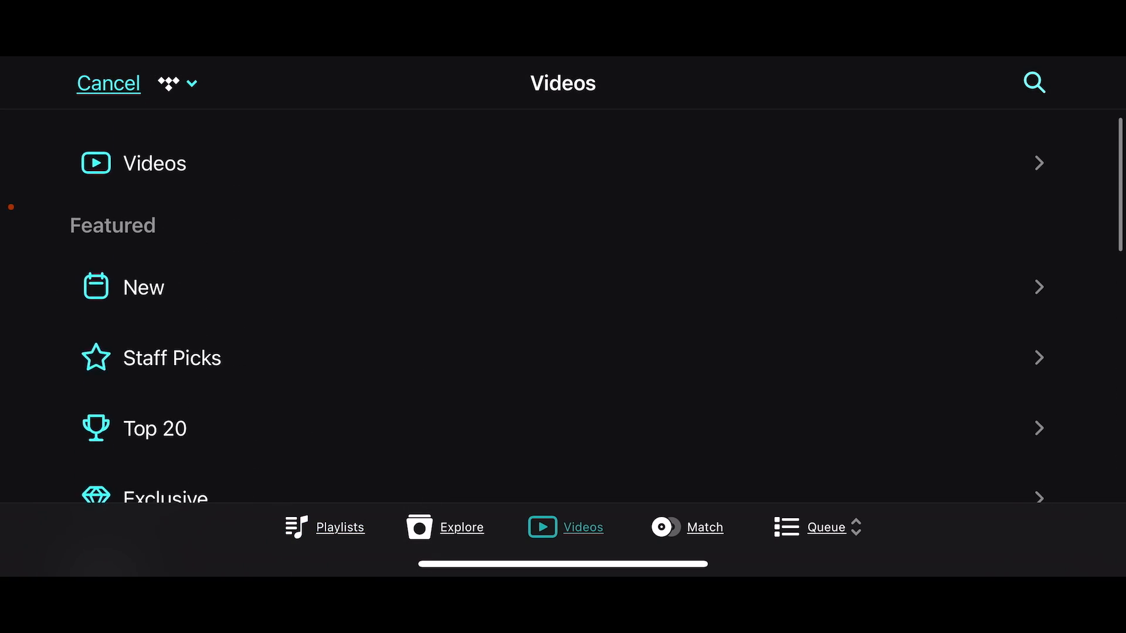
pyautogui.click(341, 526)
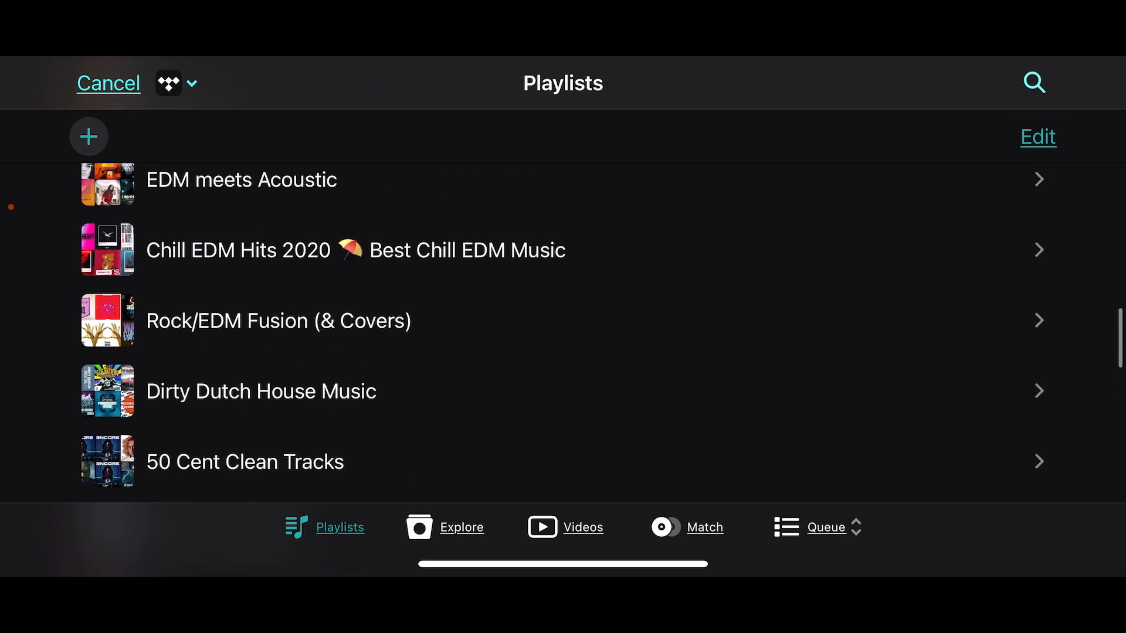
pyautogui.click(445, 527)
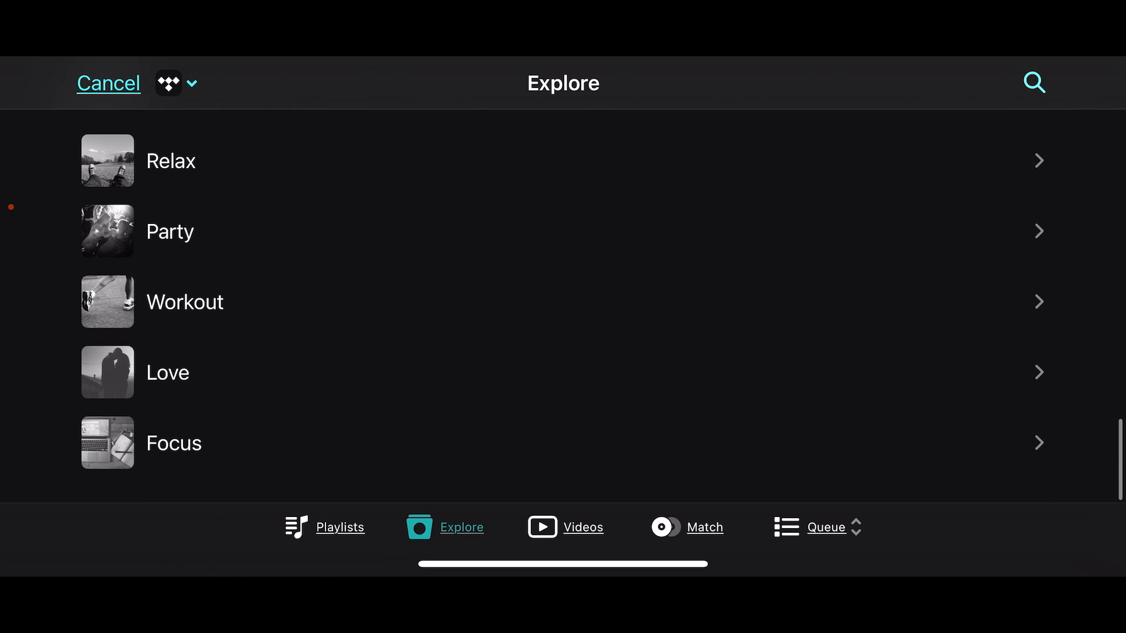
pyautogui.click(339, 527)
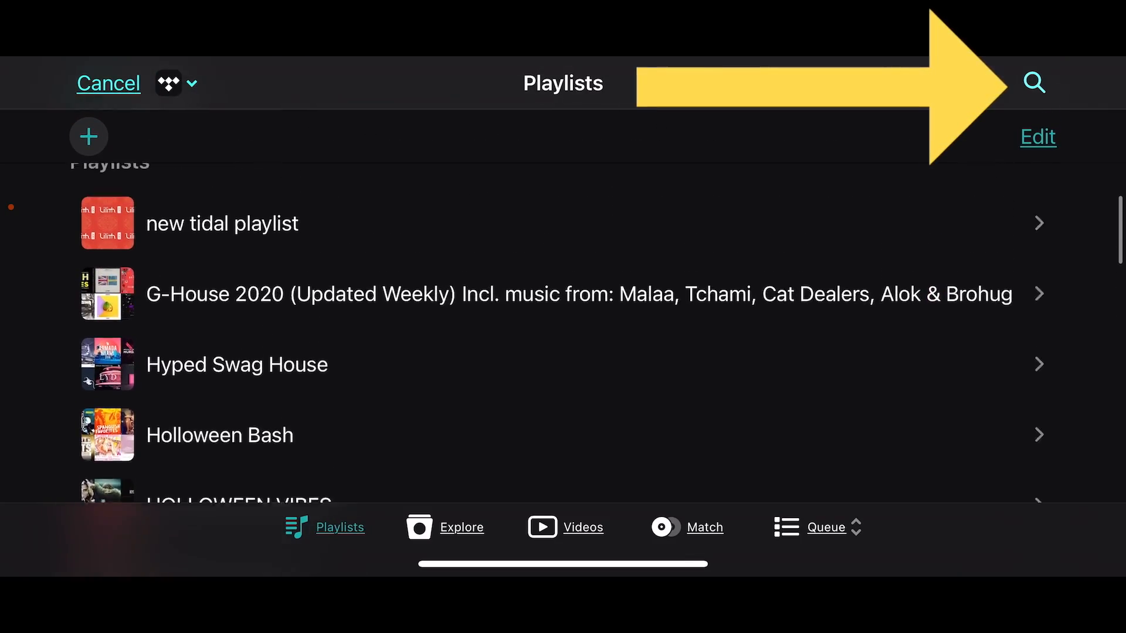
# Search TIDAL for 50 Cent and load How We Do to deck 1, In Da Club to deck 2.
pyautogui.click(1034, 83)
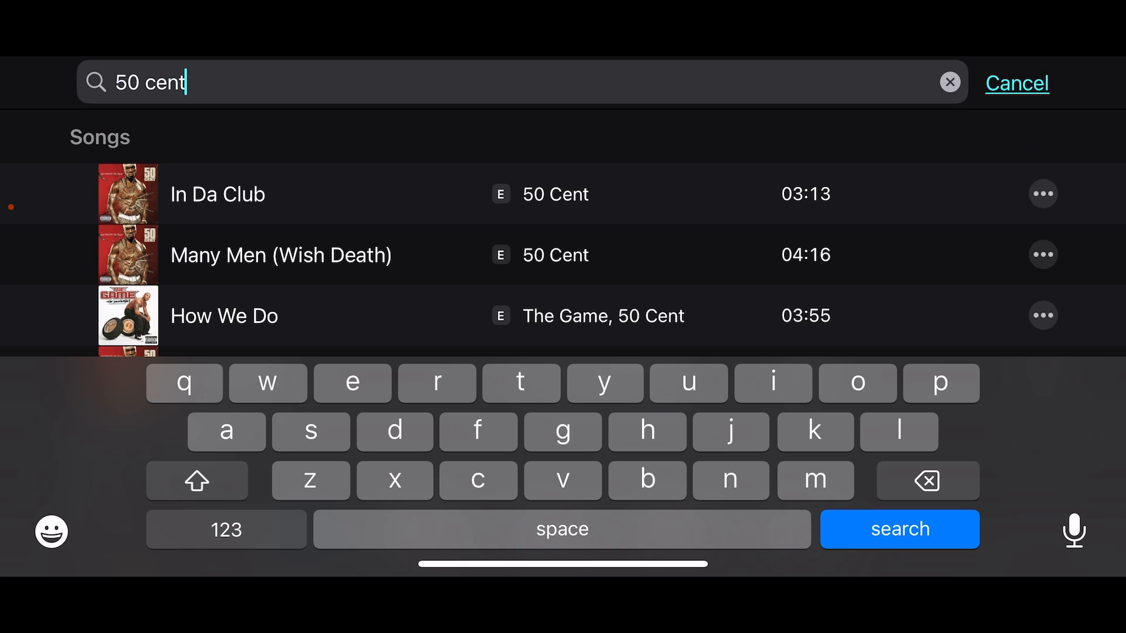
pyautogui.click(899, 529)
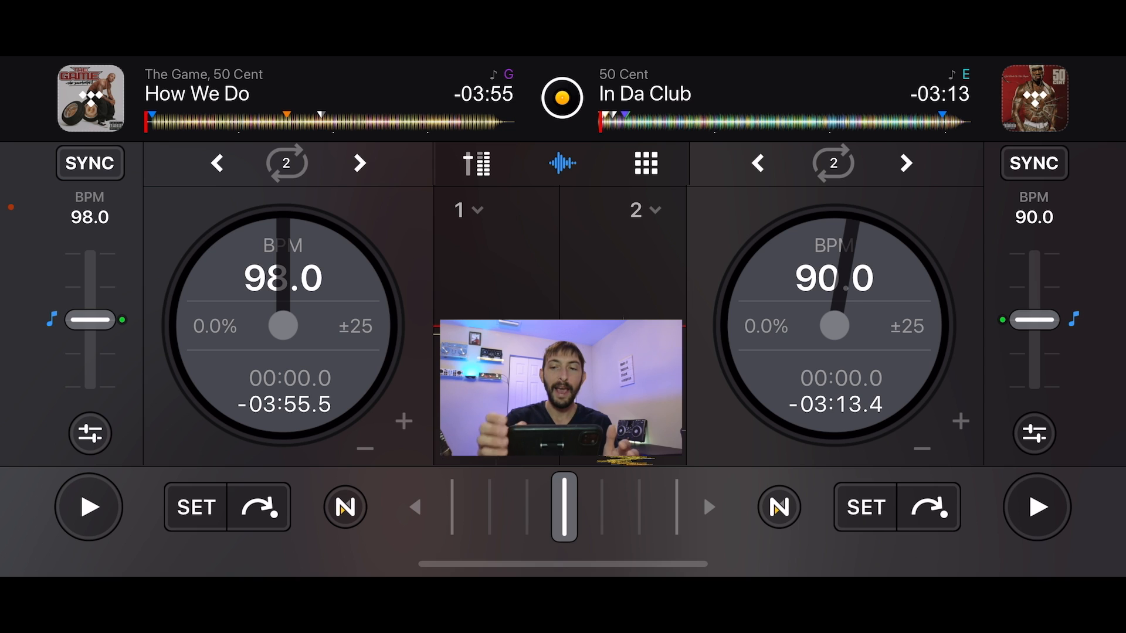
# Play In Da Club briefly on the right deck to about 00:01 and pause it.
pyautogui.click(1036, 507)
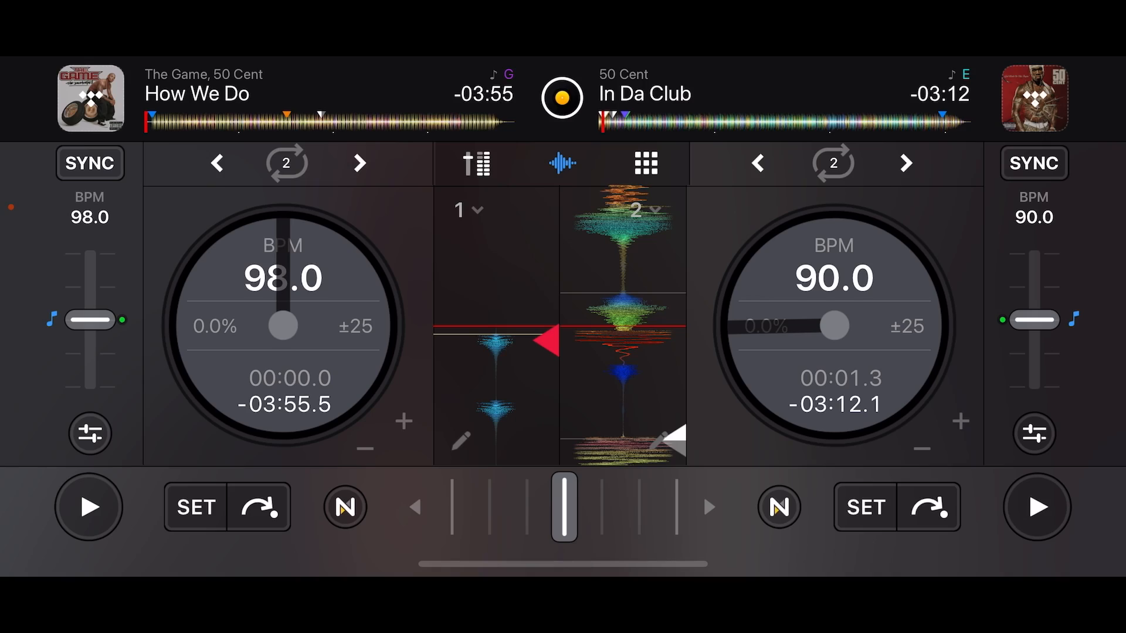
pyautogui.click(1033, 165)
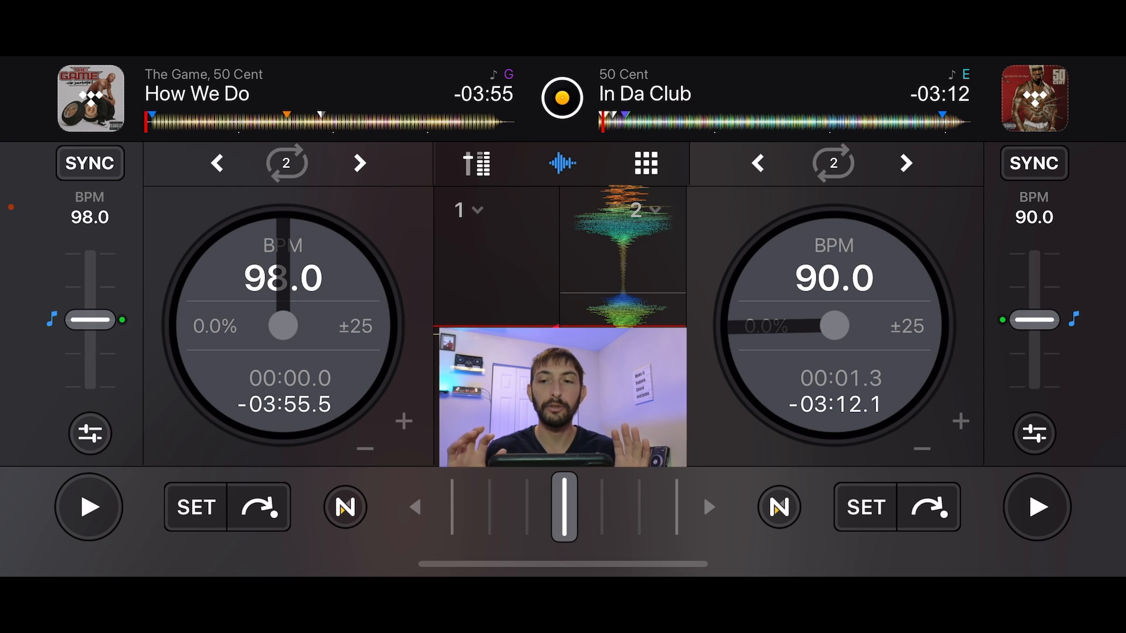
# Sync In Da Club up 4.5% to 94.1 BPM against How We Do, then release sync.
pyautogui.click(90, 163)
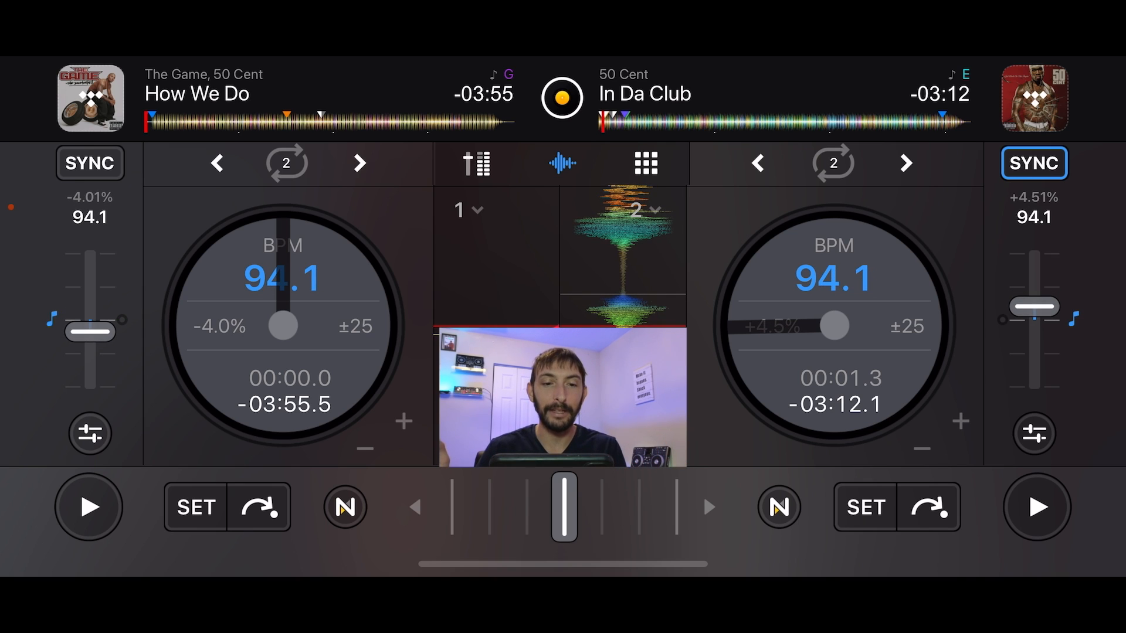
pyautogui.click(89, 163)
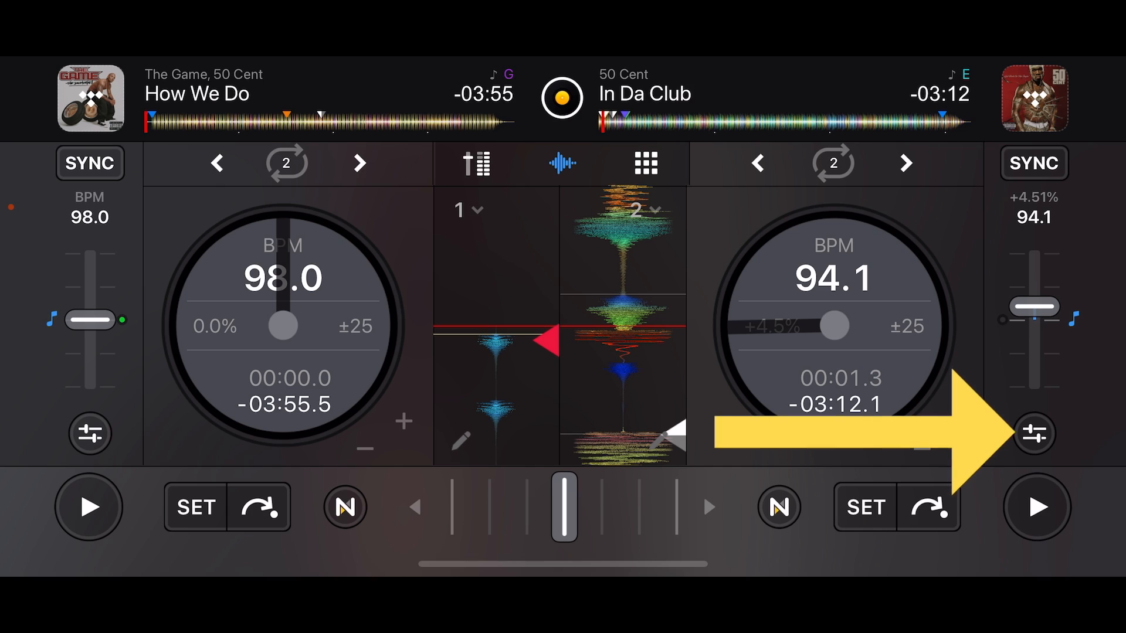
# Clear In Da Club's saved cue points and show its drums, harmonic and vocals Neural Mix.
pyautogui.click(1033, 434)
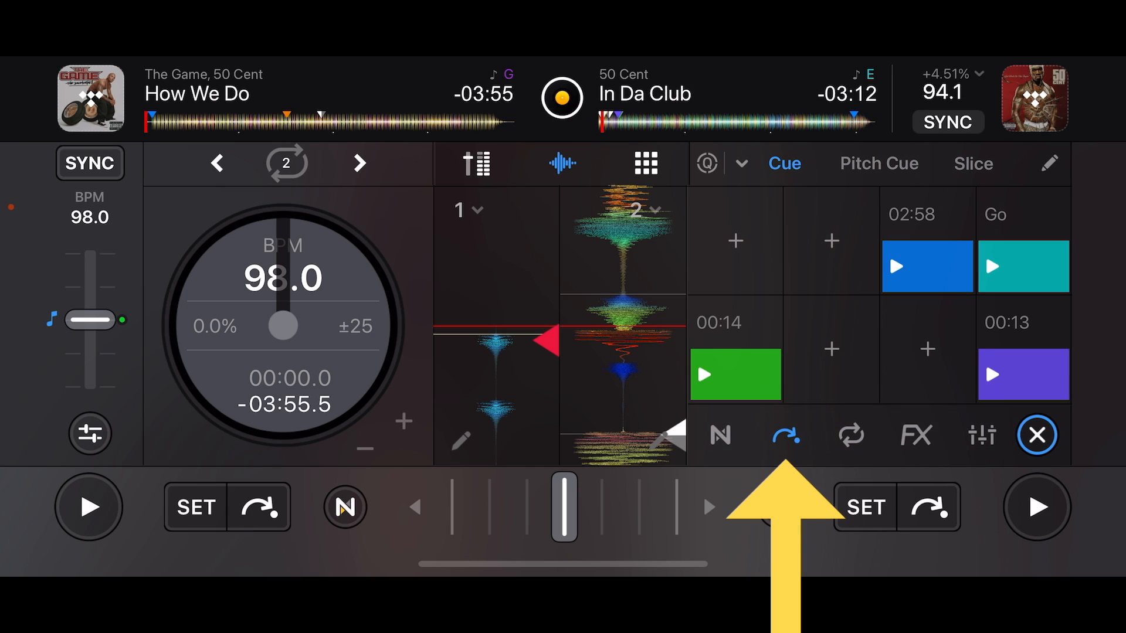
pyautogui.click(972, 163)
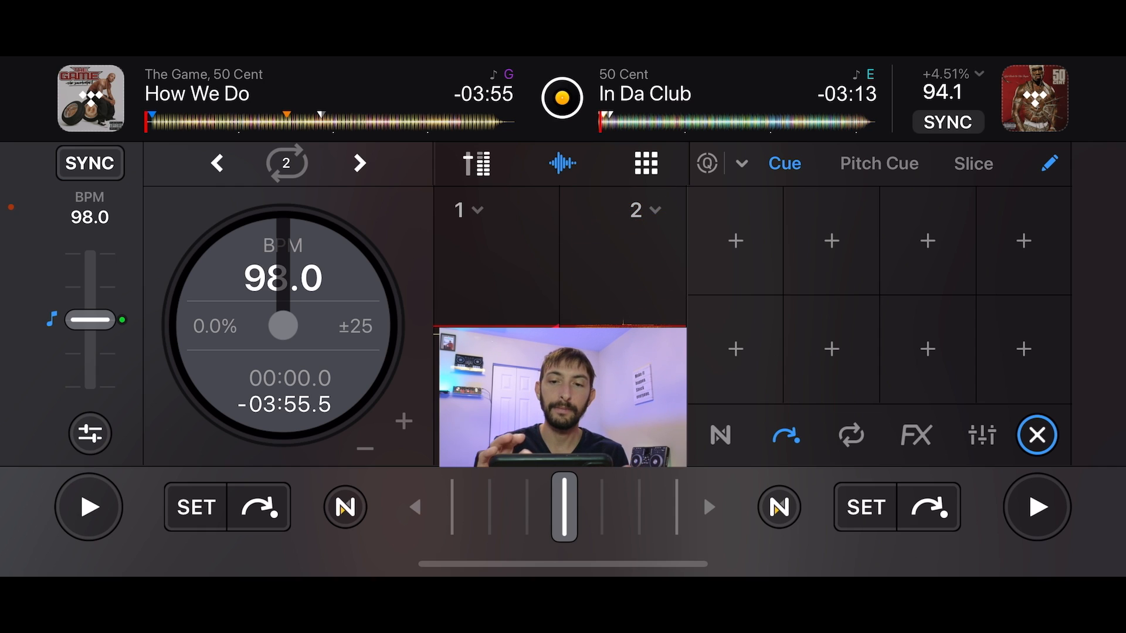
pyautogui.click(734, 240)
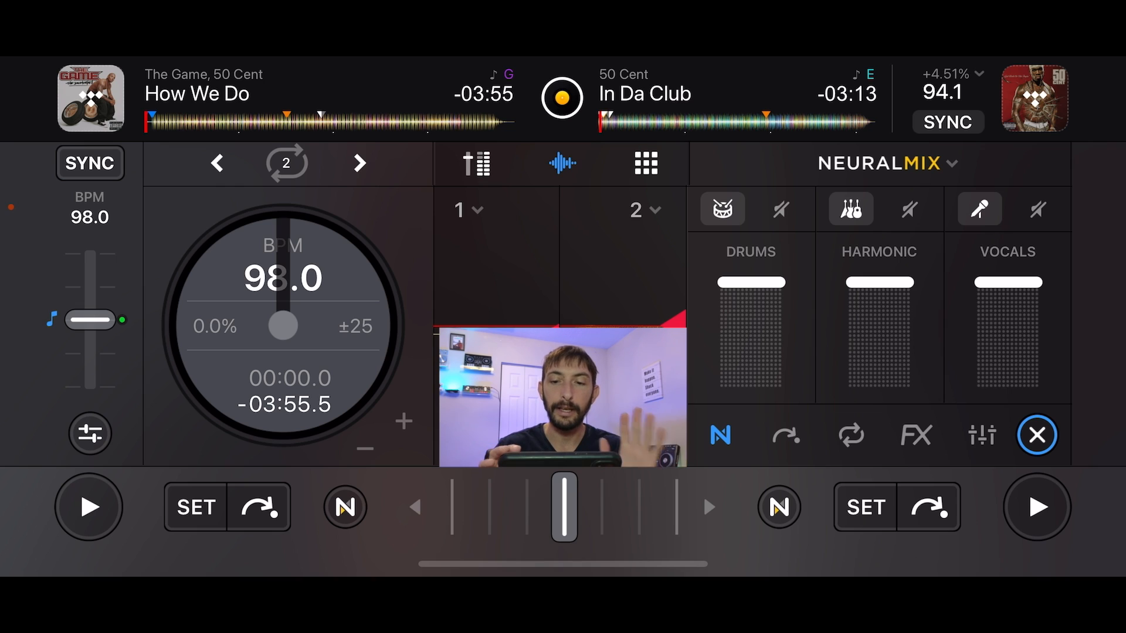
# Loop 2 beats of In Da Club, extend the loop to 4 then 8 beats.
pyautogui.click(851, 436)
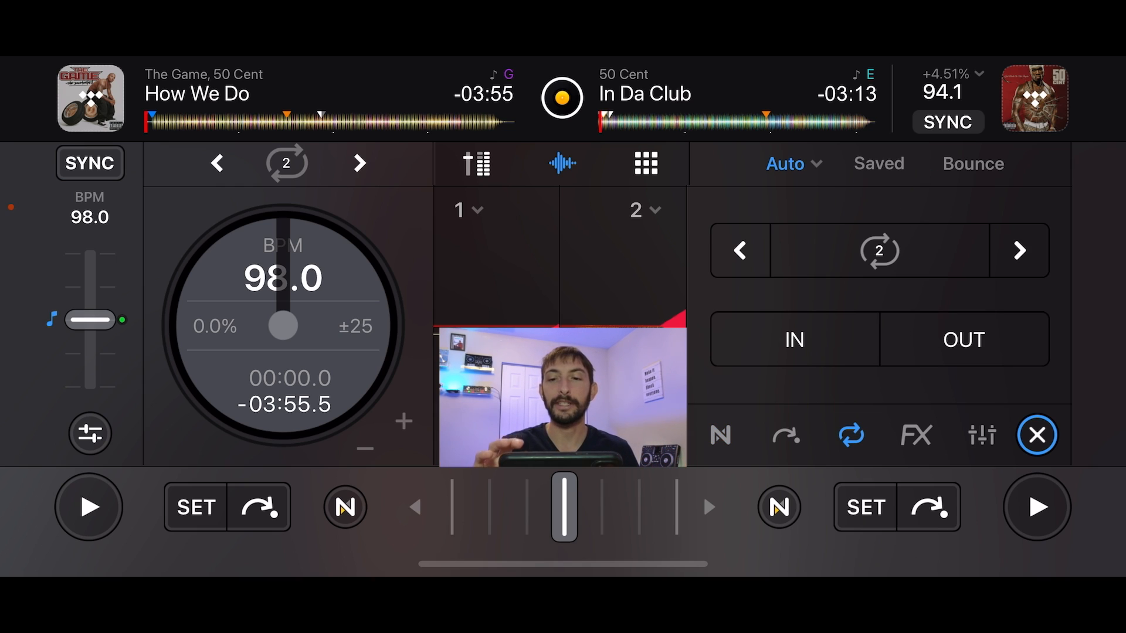
pyautogui.click(1036, 507)
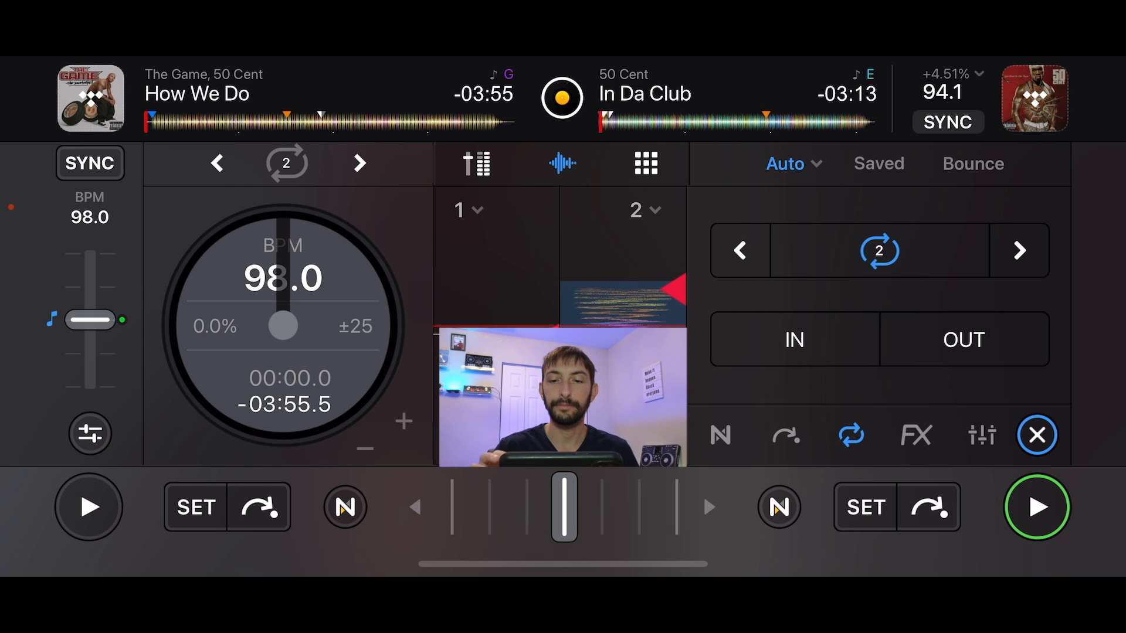
pyautogui.click(1019, 250)
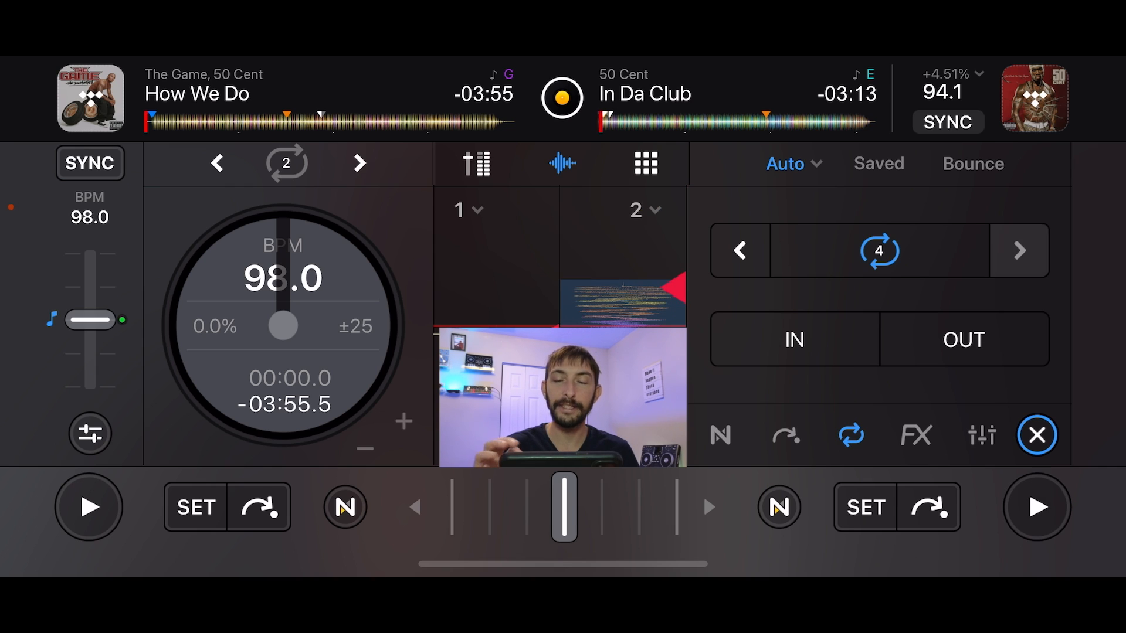
pyautogui.click(1019, 250)
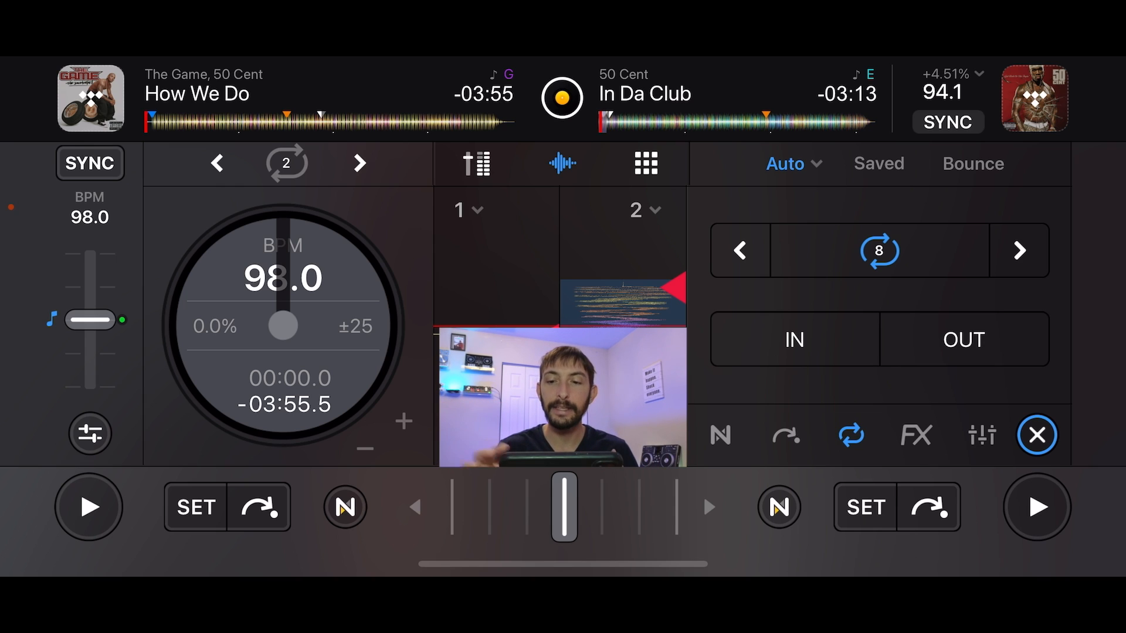
pyautogui.click(916, 435)
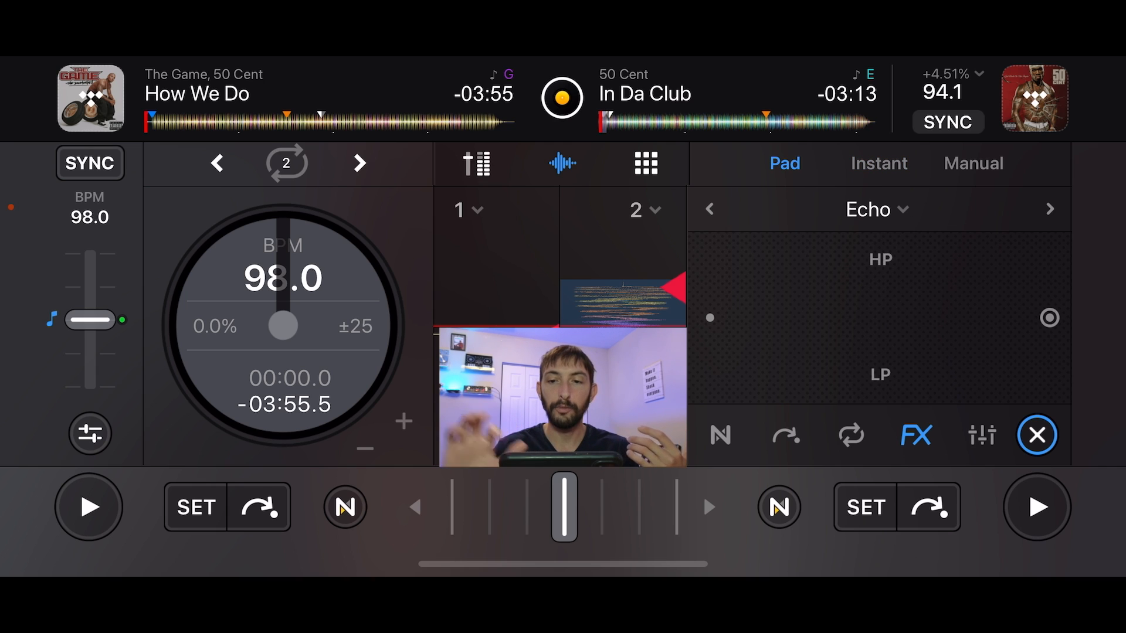
# In Manual FX mode toggle the Flanger effect on and back off.
pyautogui.click(973, 163)
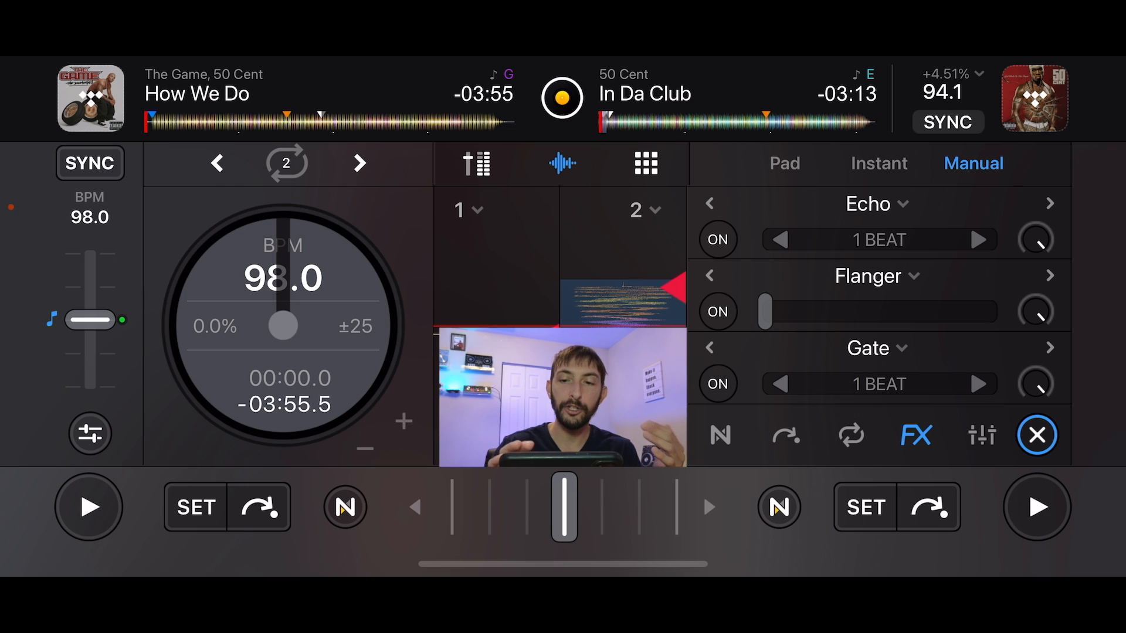
pyautogui.click(716, 312)
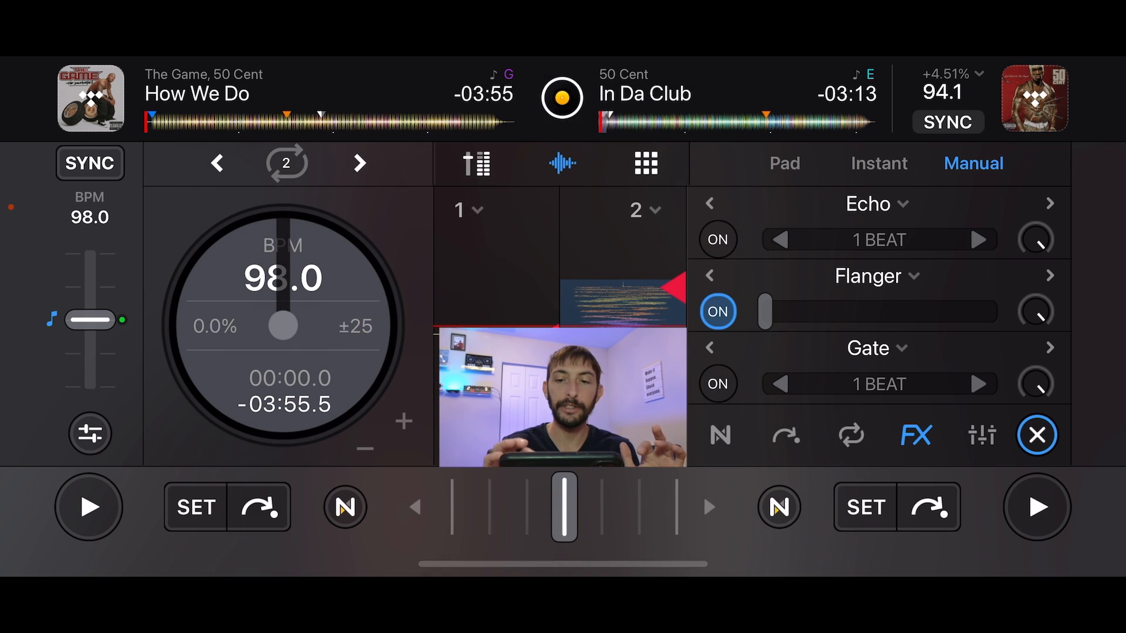
pyautogui.click(716, 311)
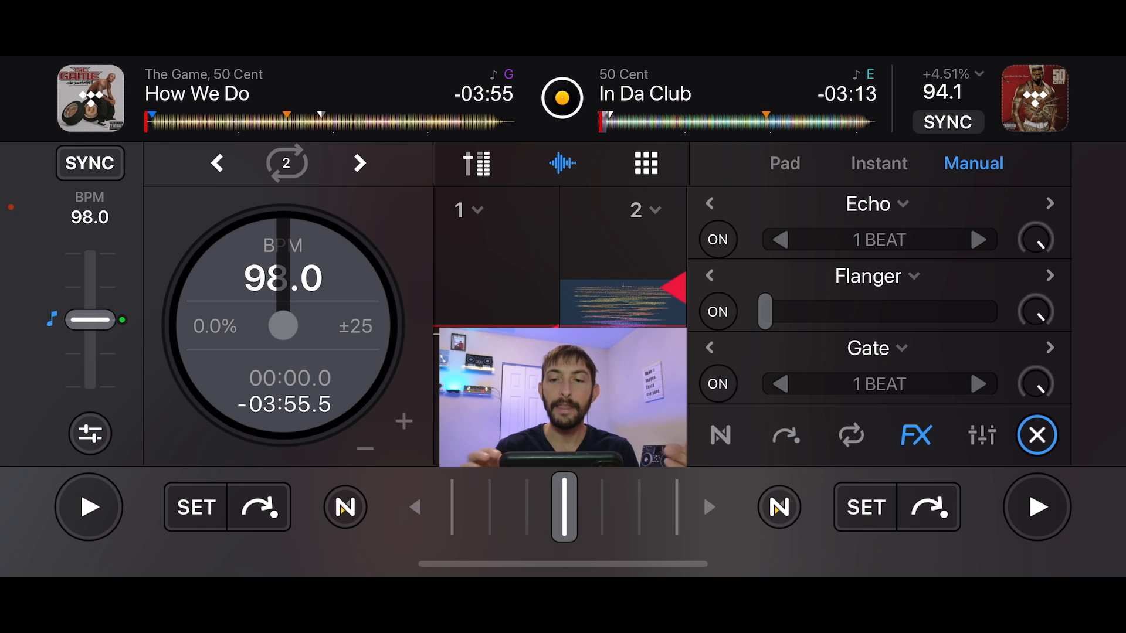
pyautogui.click(982, 436)
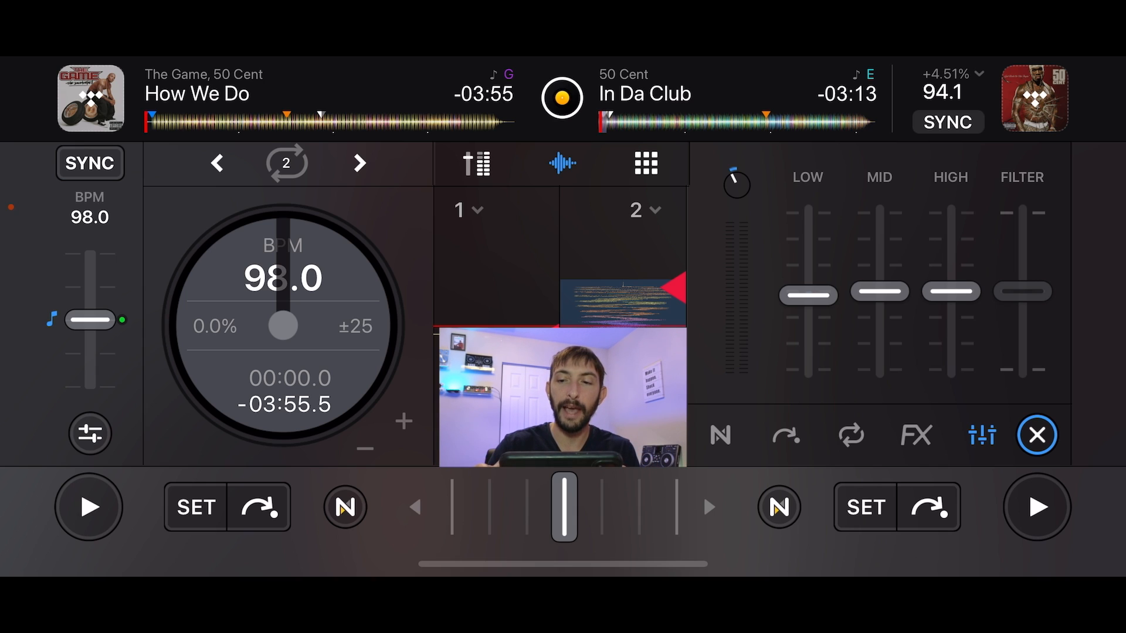
# Sweep the filter up, load Qbert Skratch Tools, then Double How We Do onto the right deck.
pyautogui.click(1036, 507)
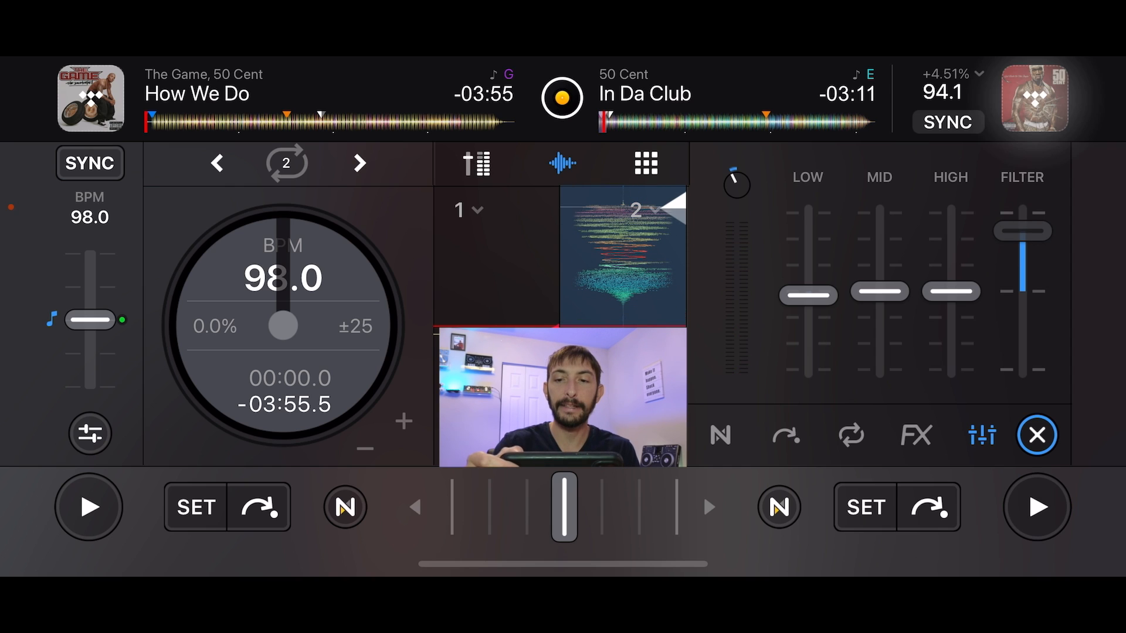
pyautogui.click(1035, 97)
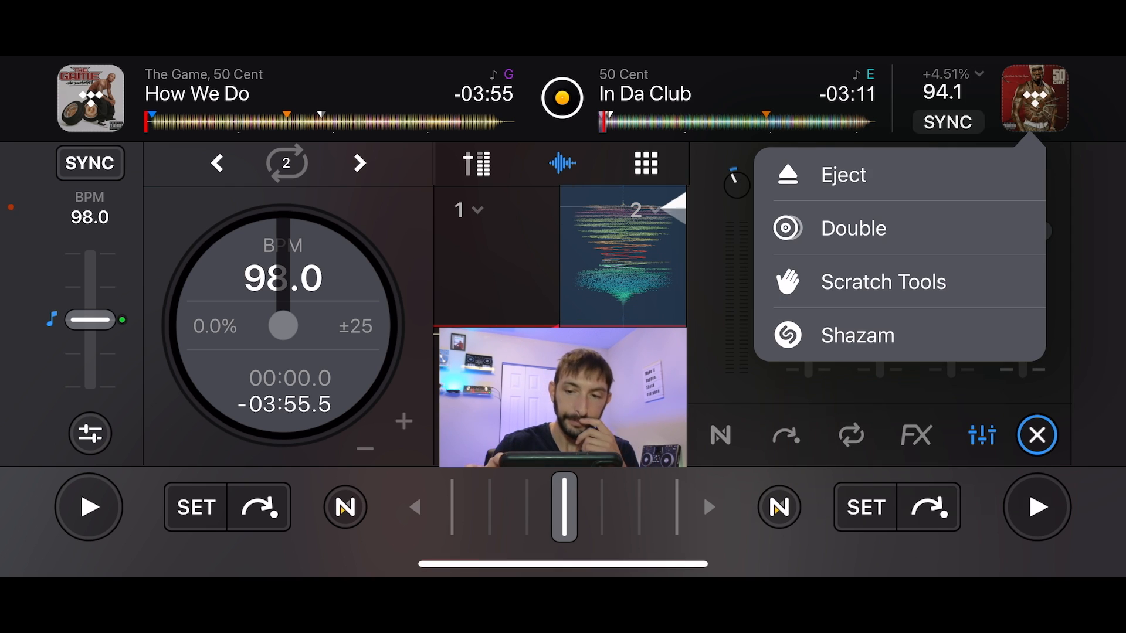
pyautogui.click(882, 280)
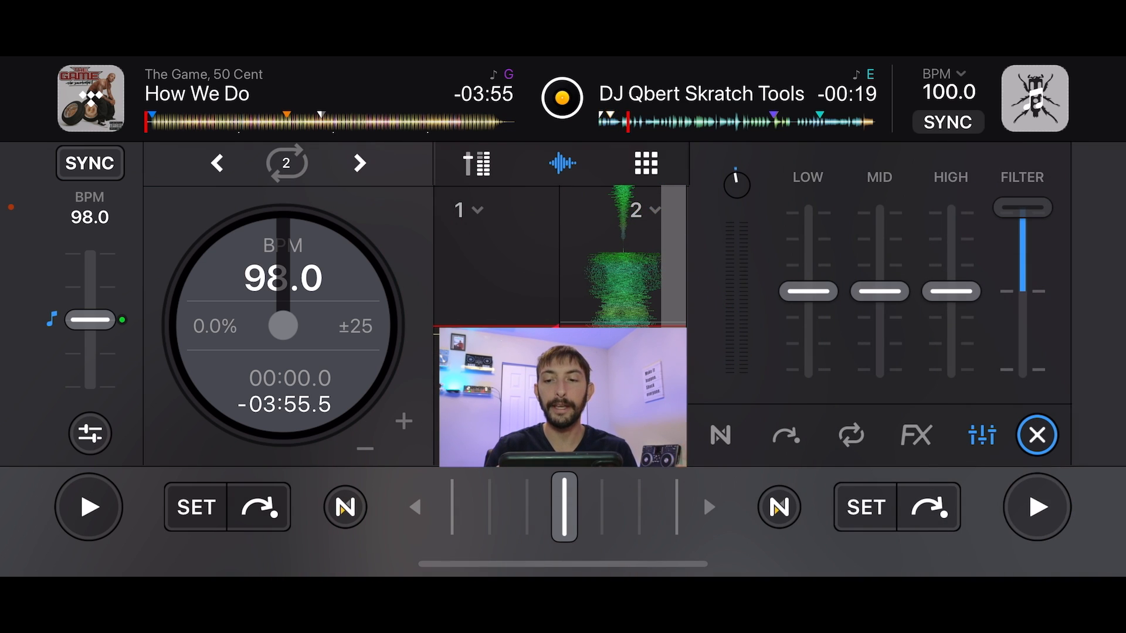
pyautogui.click(1036, 434)
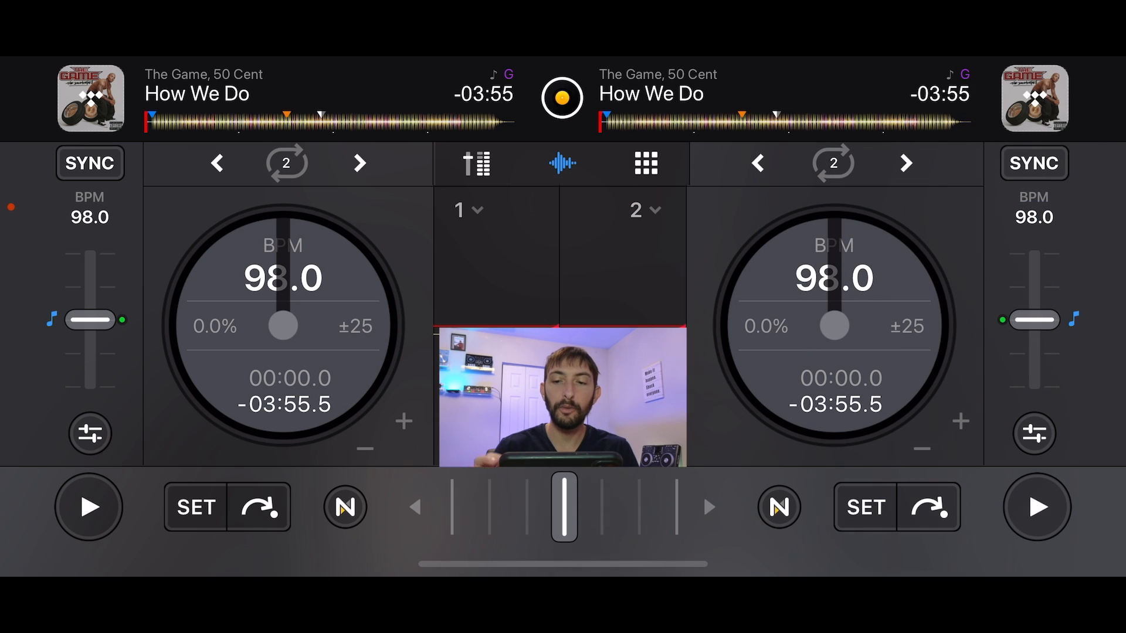
# Show the right deck's stem shortcuts, scratch the platter and start How We Do playing.
pyautogui.click(777, 507)
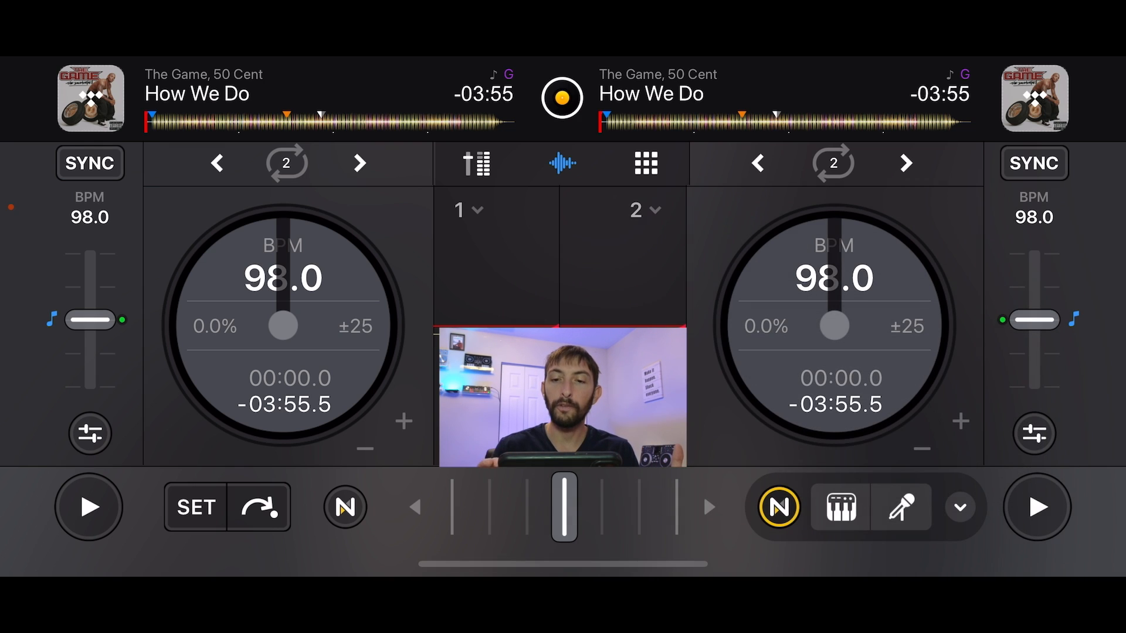
pyautogui.click(1035, 506)
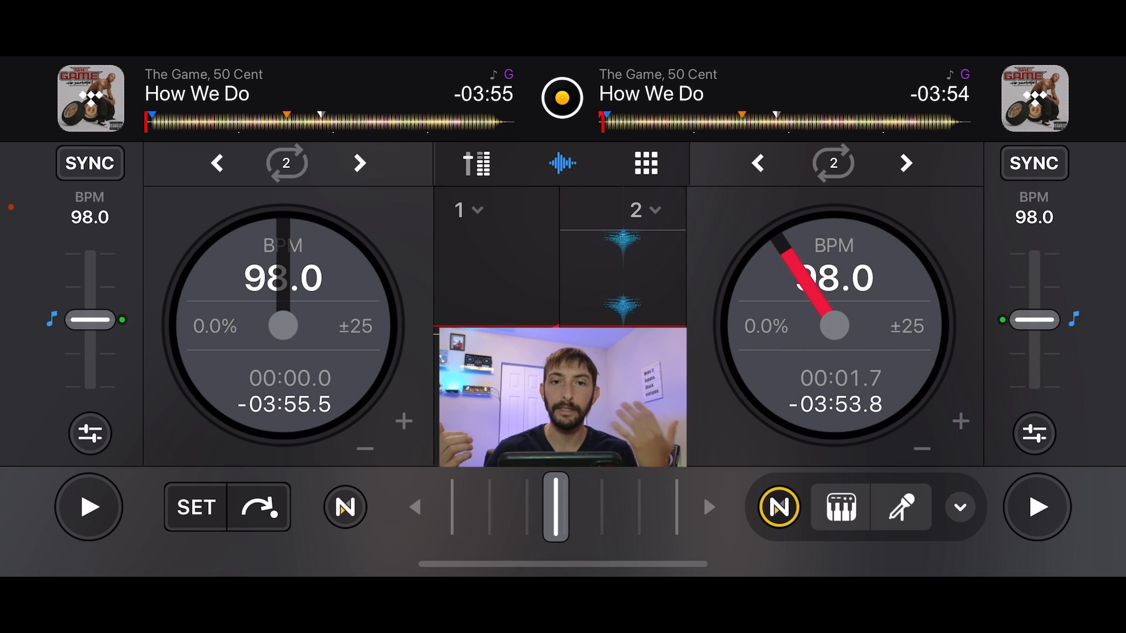
pyautogui.click(1036, 507)
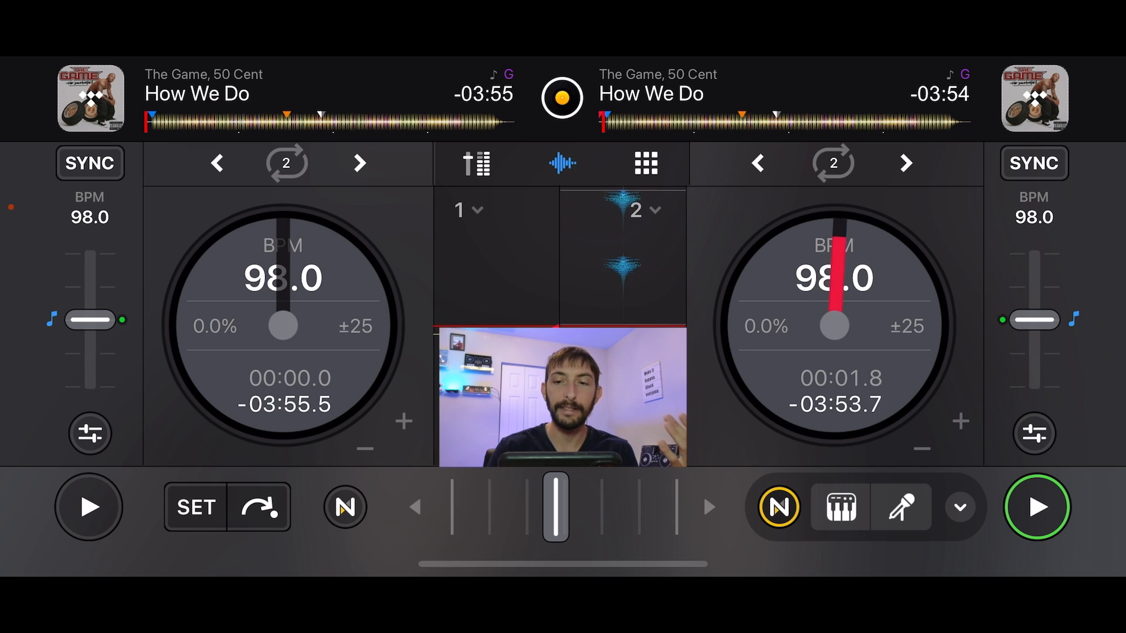